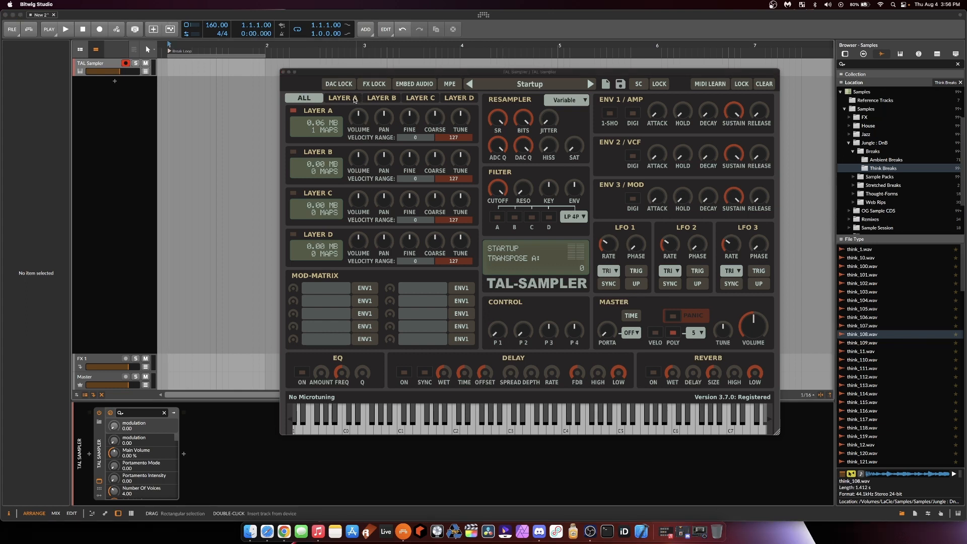
- Load think_108.wav into Layer A and open its MIDI Map Select editor rooted on C3
left_click(343, 99)
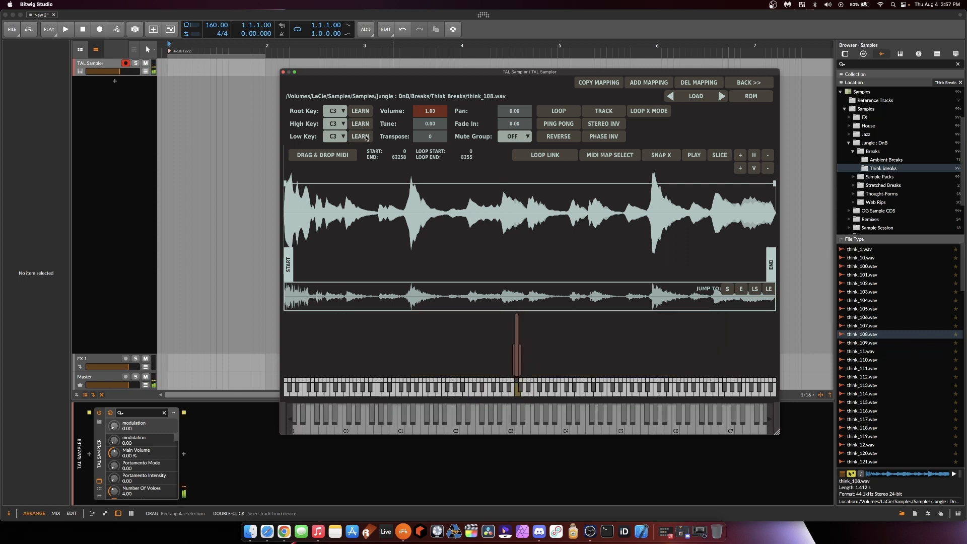
left_click(517, 386)
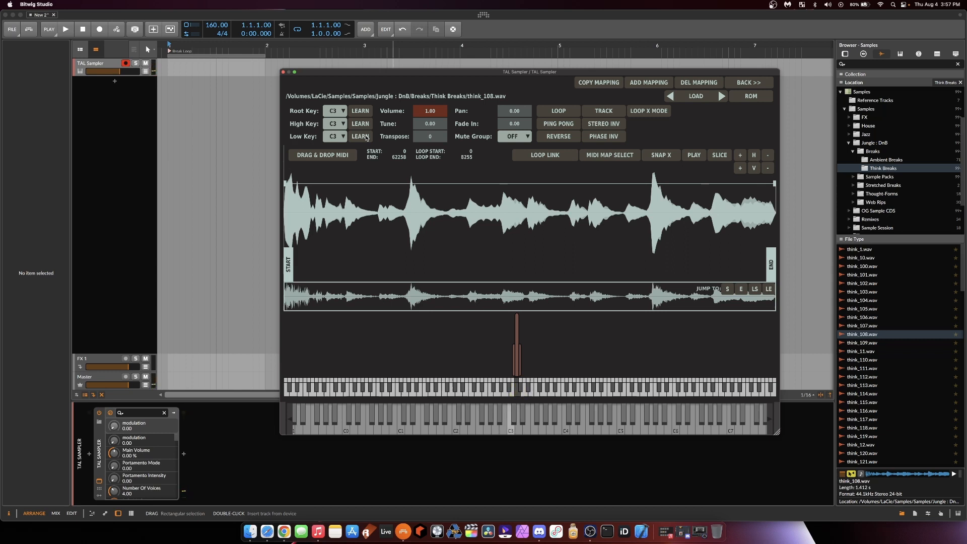
mouse_move(174, 66)
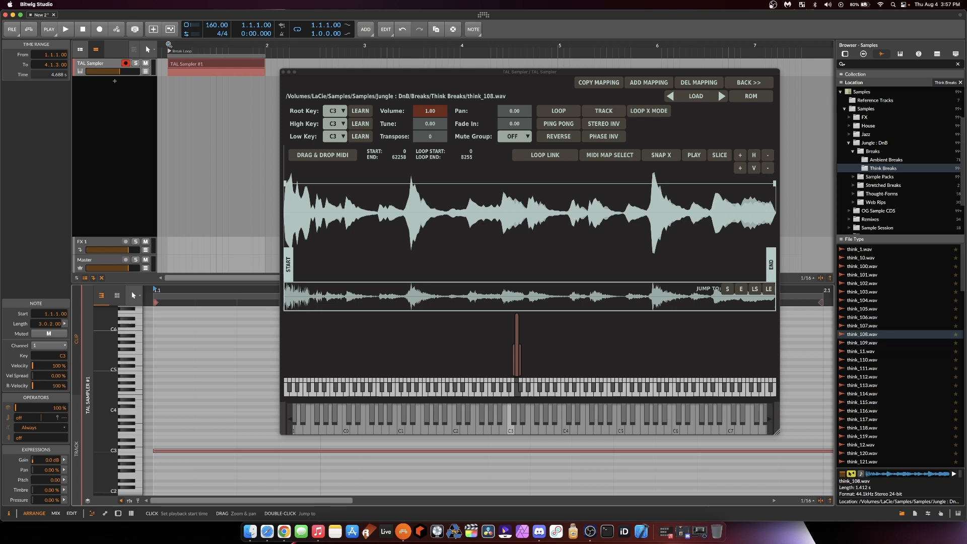
- Audition the new note clip with Play/Stop, then return the sampler to its layer overview via BACK
left_click(64, 29)
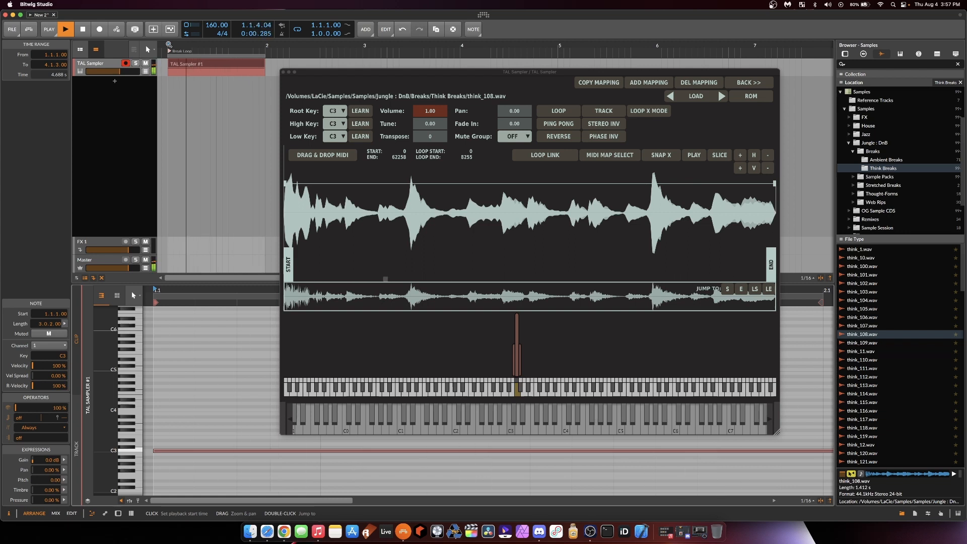
left_click(65, 29)
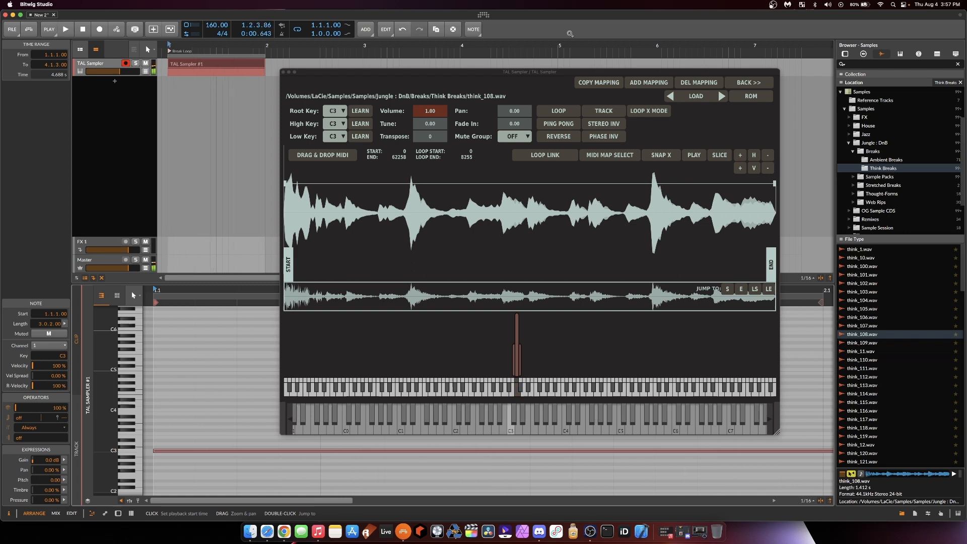
left_click(747, 82)
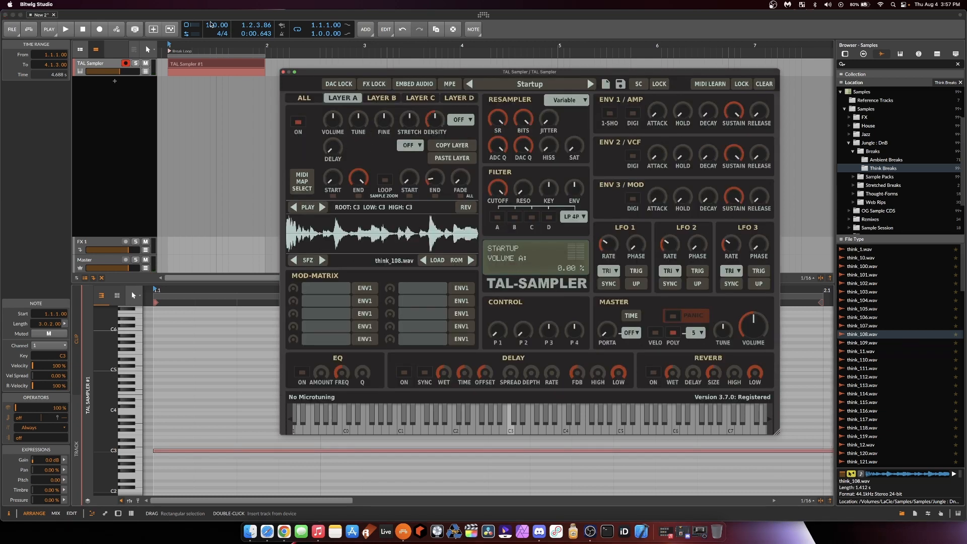
- Set Layer A TUNE to -1 semitone and FINE to about -0.13
left_click(216, 24)
type("160")
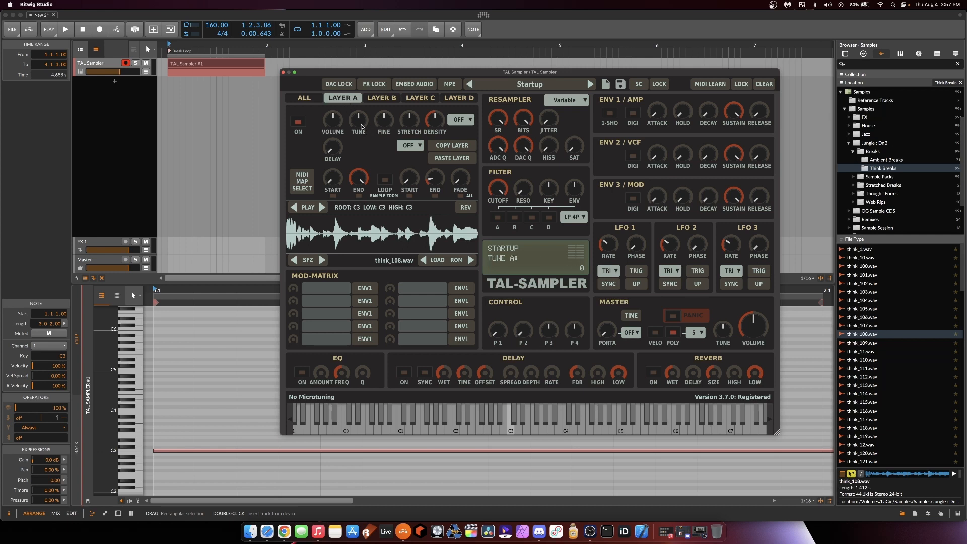
mouse_move(360, 123)
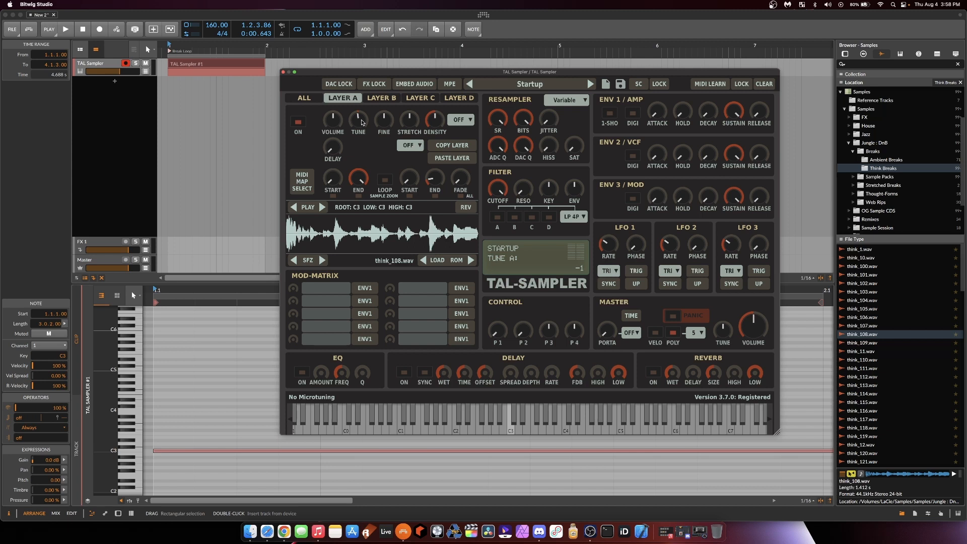
mouse_move(362, 122)
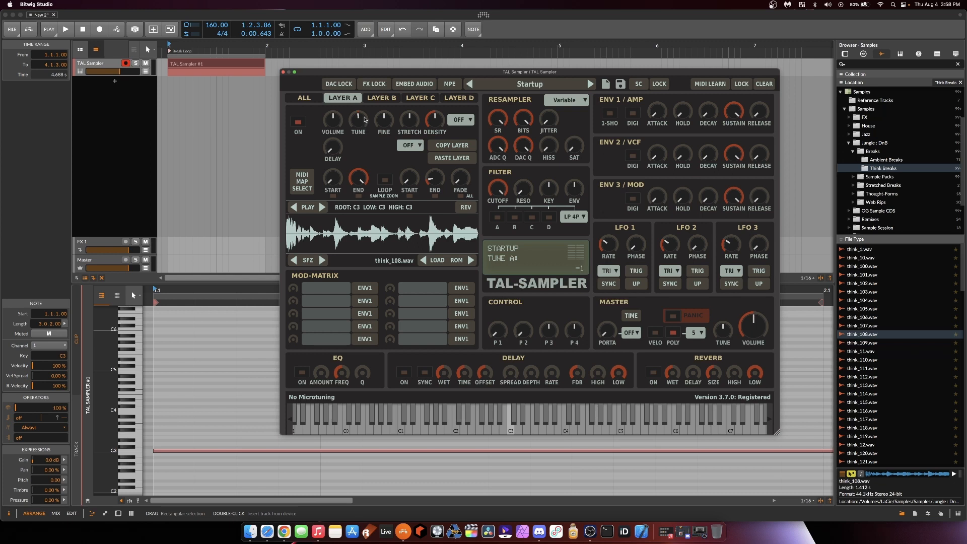
left_click(64, 29)
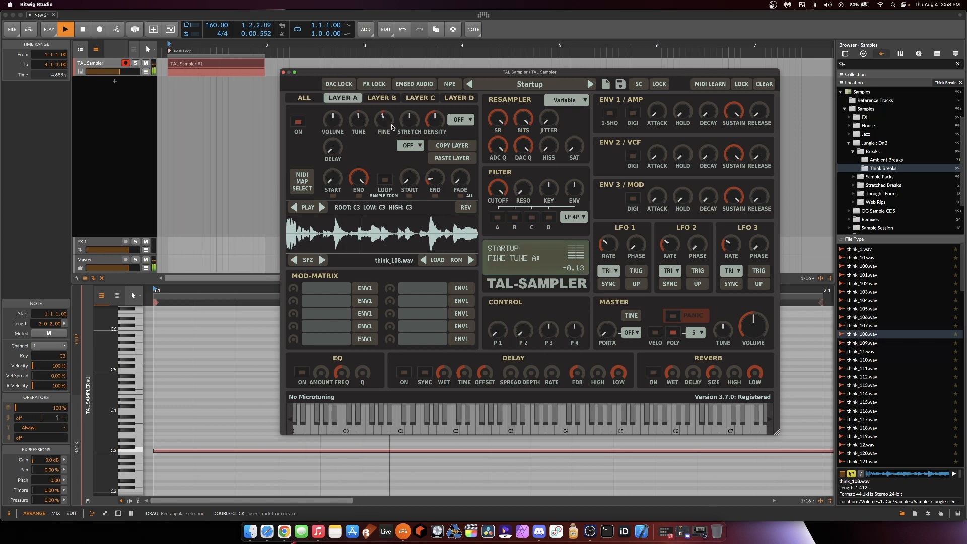
left_click(64, 29)
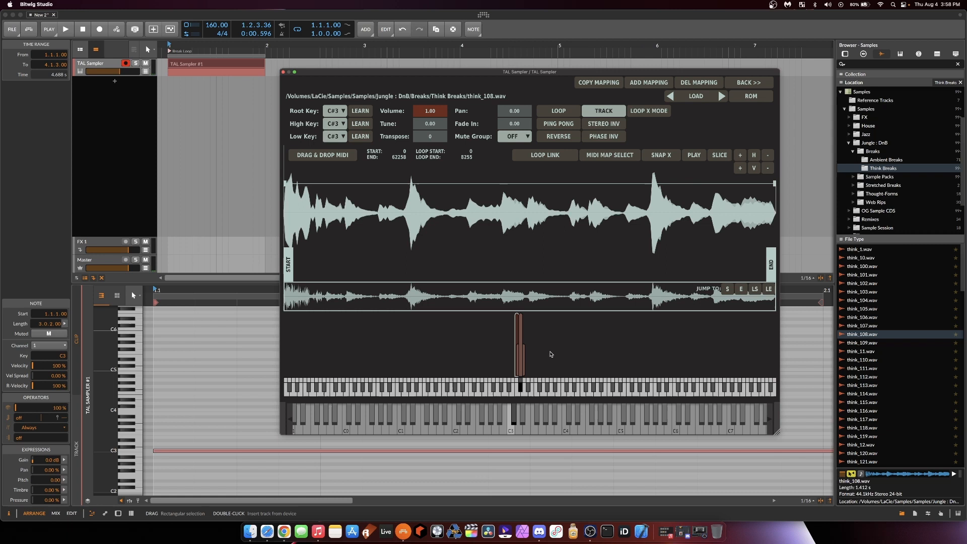
mouse_move(460, 254)
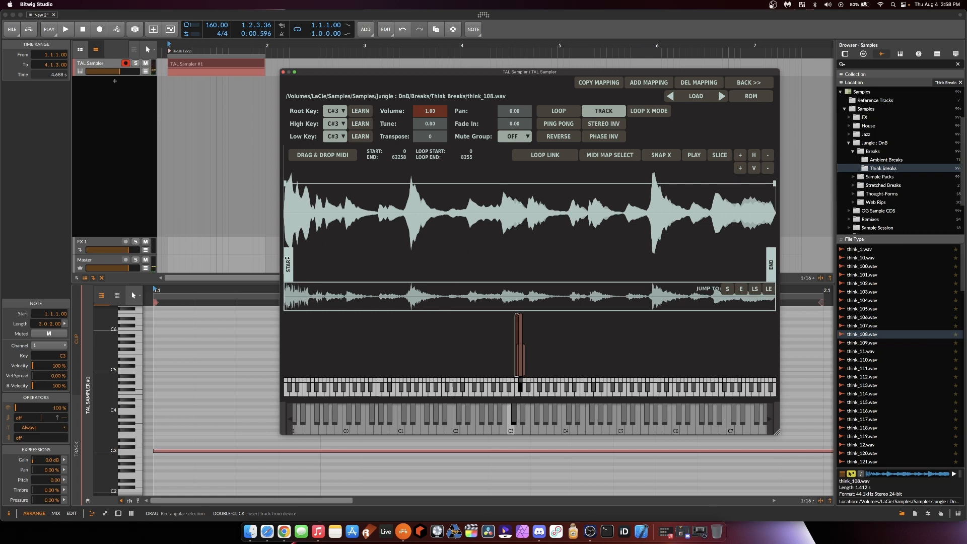
- Move the C#3 chop's START marker past the first hit of the waveform
left_click_drag(287, 265, 378, 265)
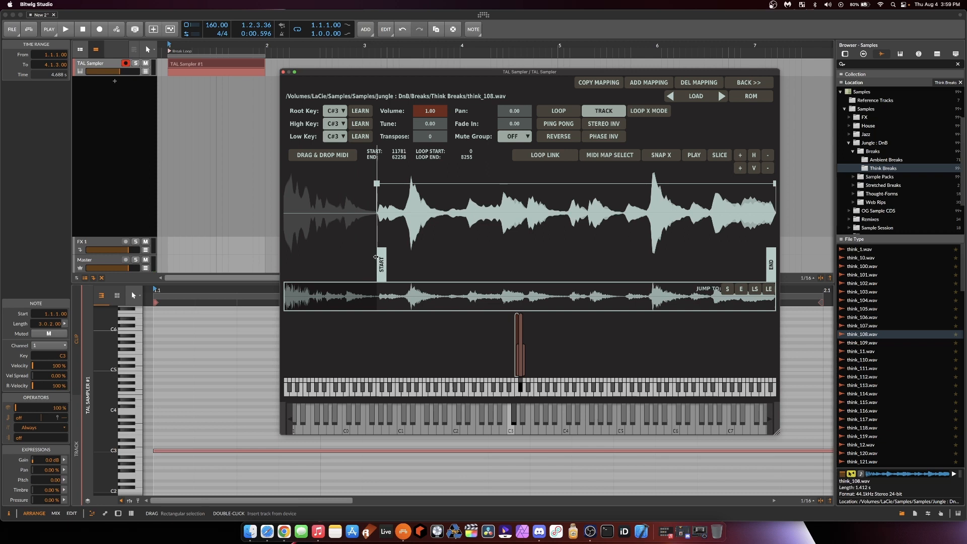
left_click_drag(376, 265, 384, 265)
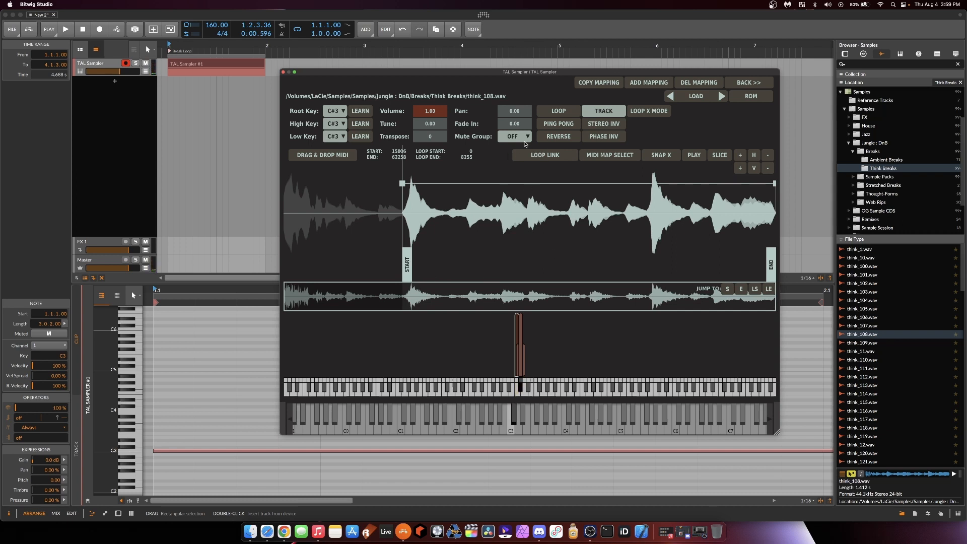
left_click(515, 136)
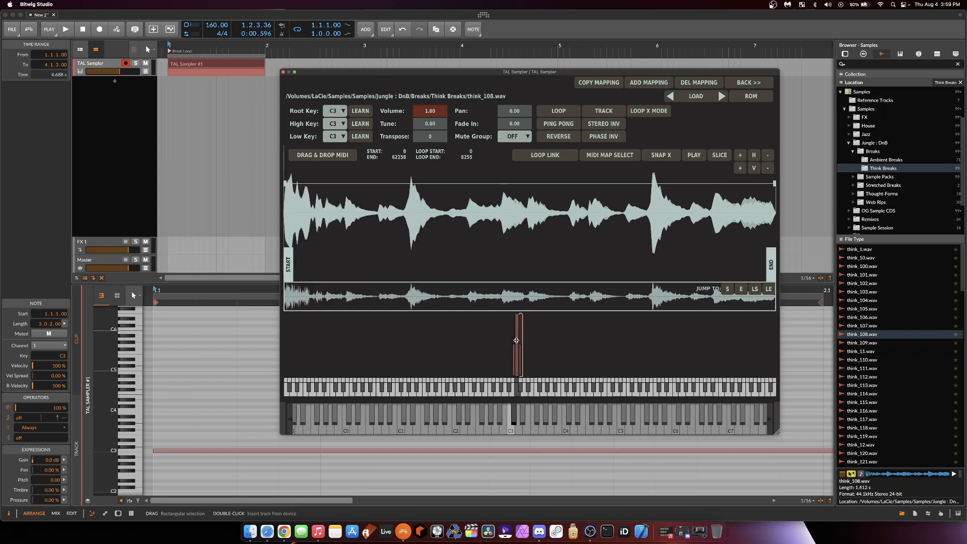
- Add further key mappings for D3 and D#3 chops, each starting later, and return to the overview
left_click(514, 136)
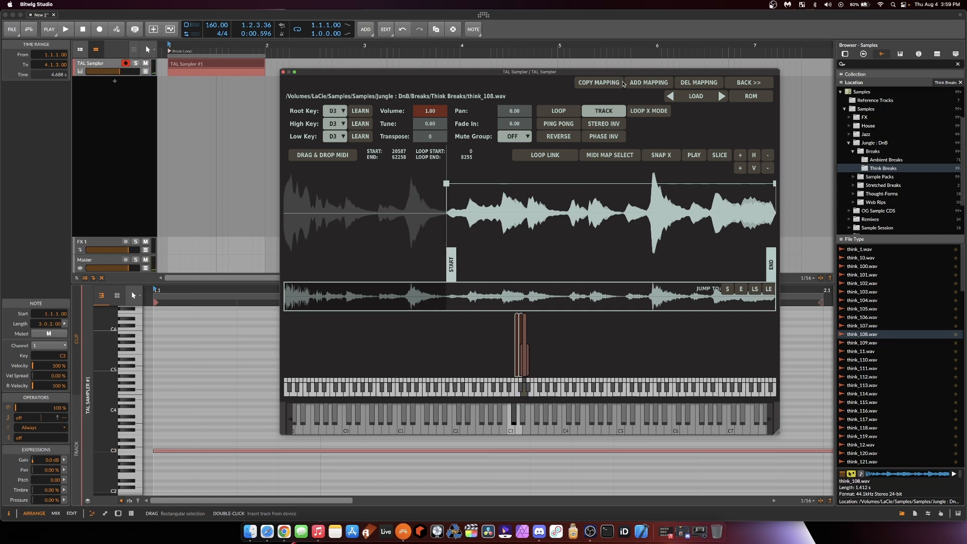
left_click(515, 136)
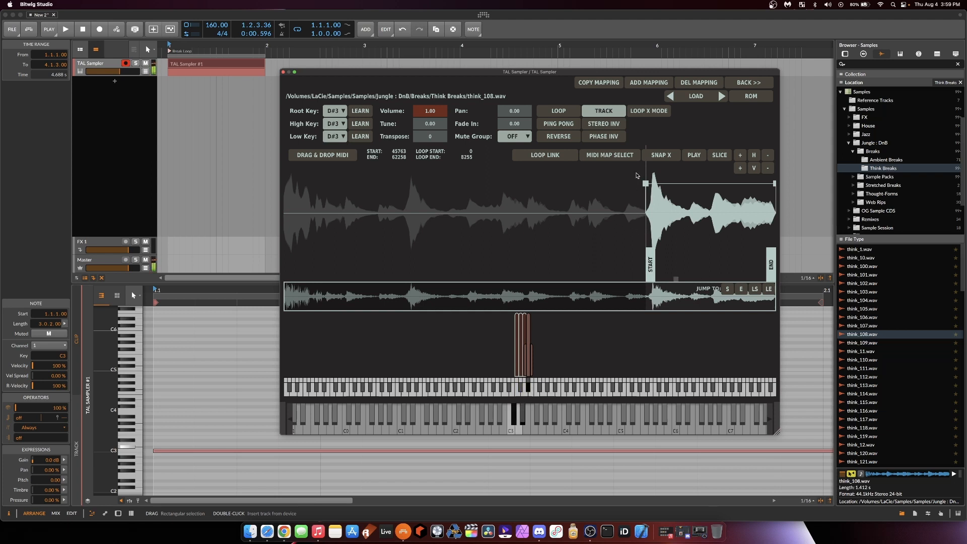
left_click(746, 81)
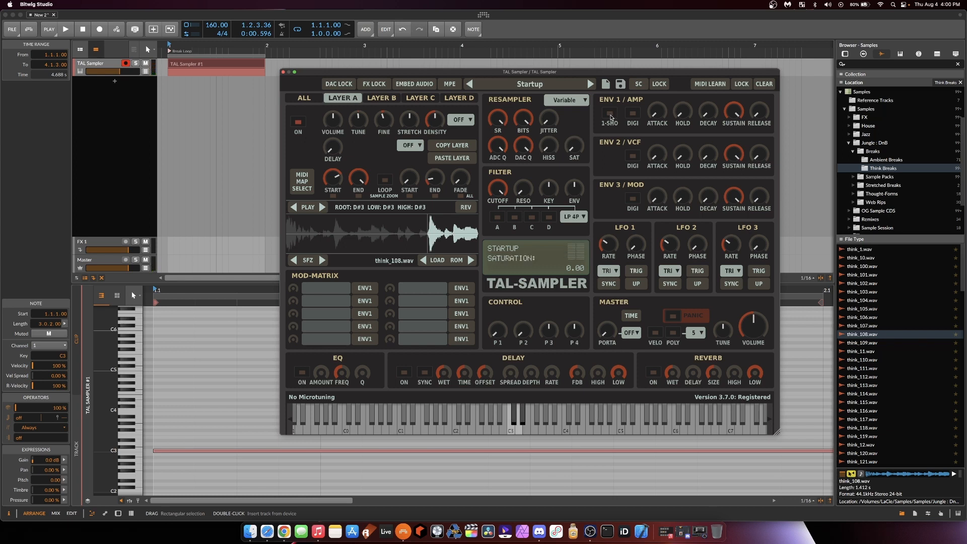
mouse_move(609, 119)
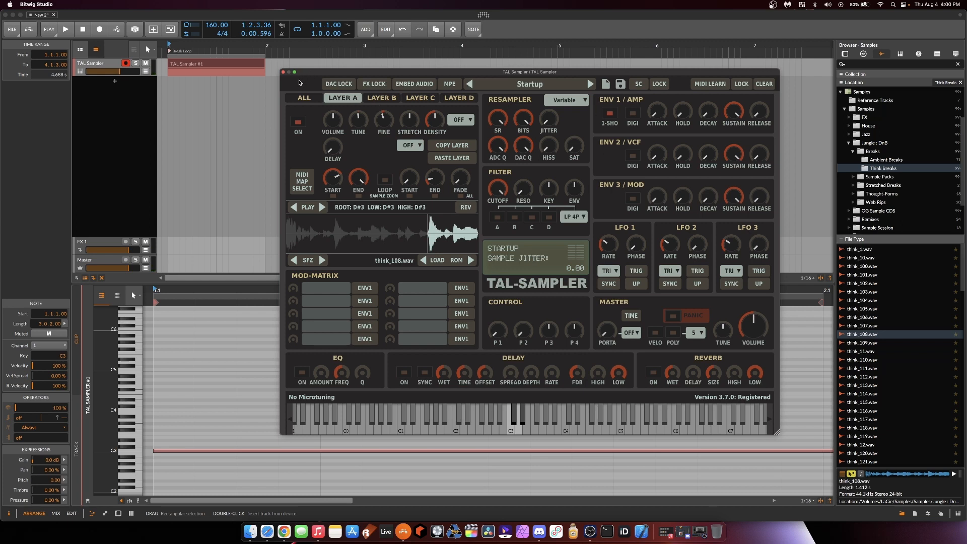
- Close the TAL-Sampler window to reveal Bitwig's arranger and note editor
left_click(283, 71)
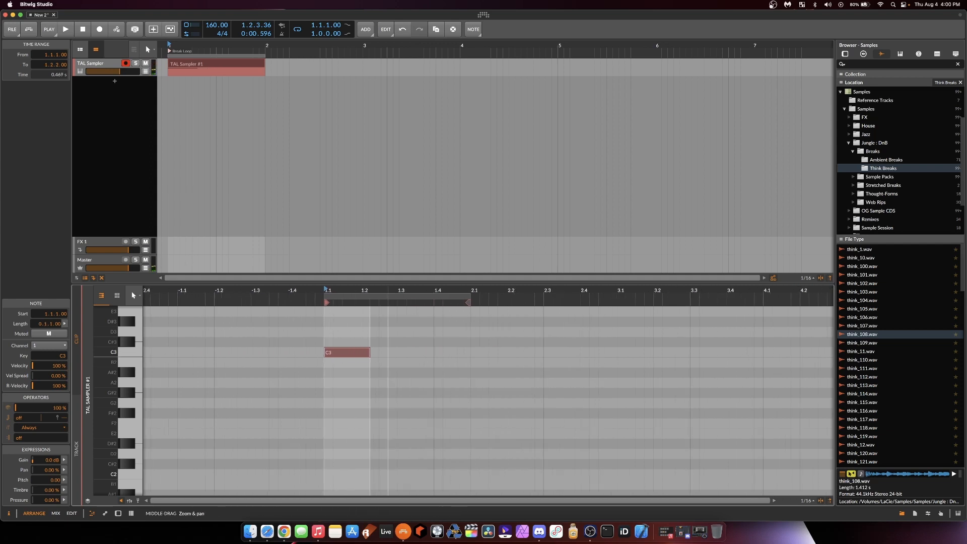
- Draw short notes on C3, C#3 and D3 across the first bar and adjust their lengths
left_click(65, 29)
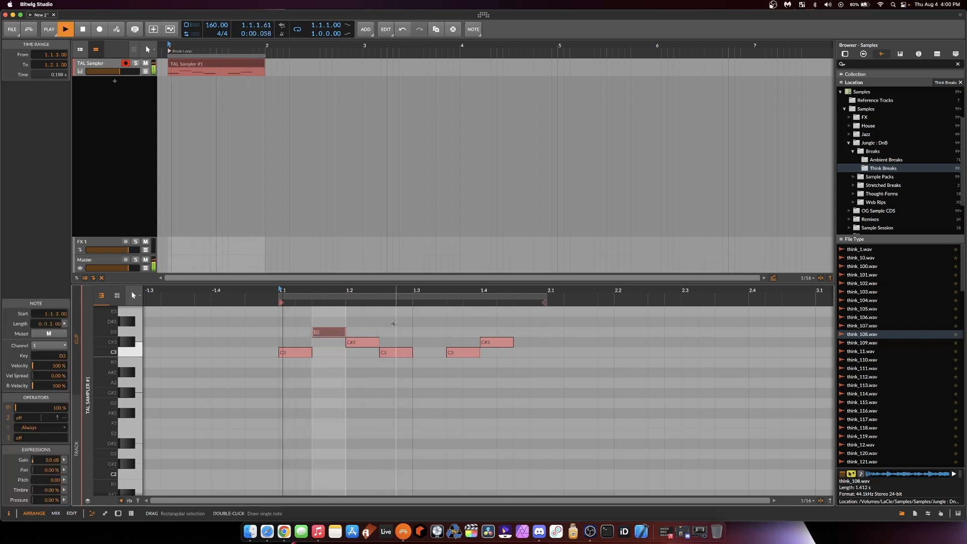
left_click_drag(327, 331, 327, 321)
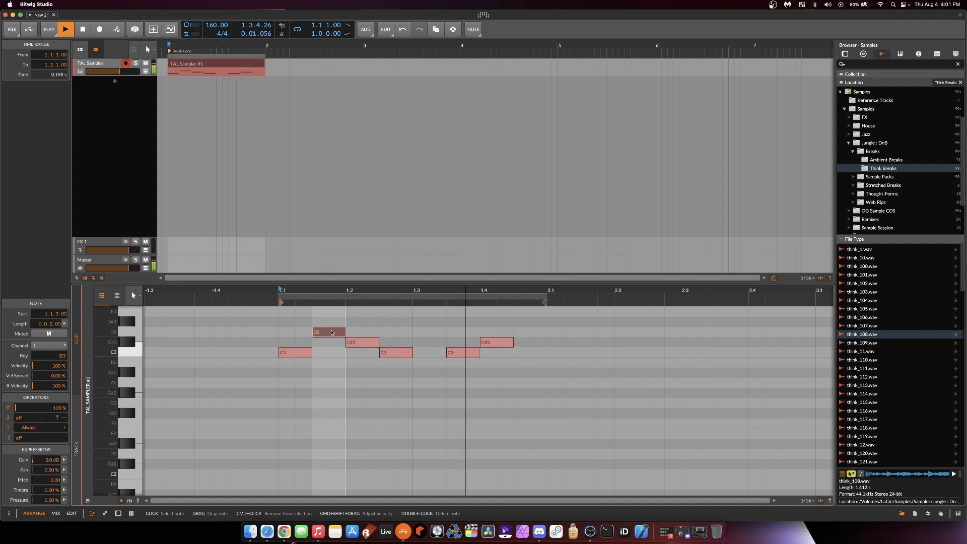
left_click(64, 29)
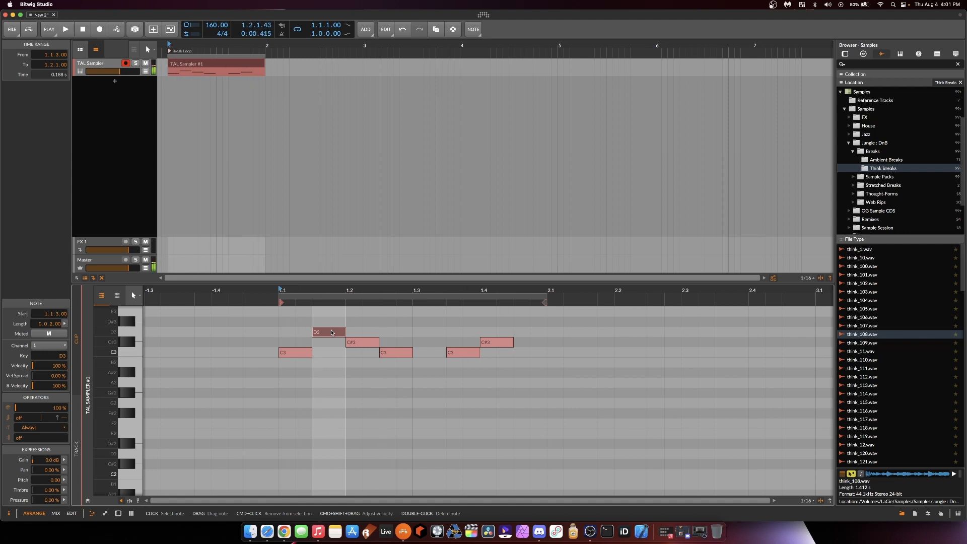